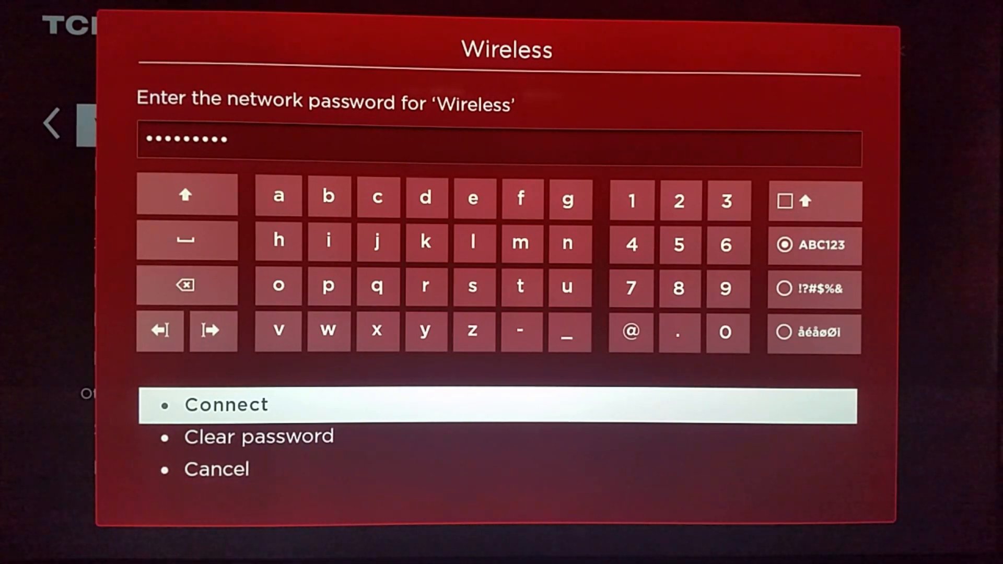
Step: Join the Wireless network using the entered password
left_click(225, 405)
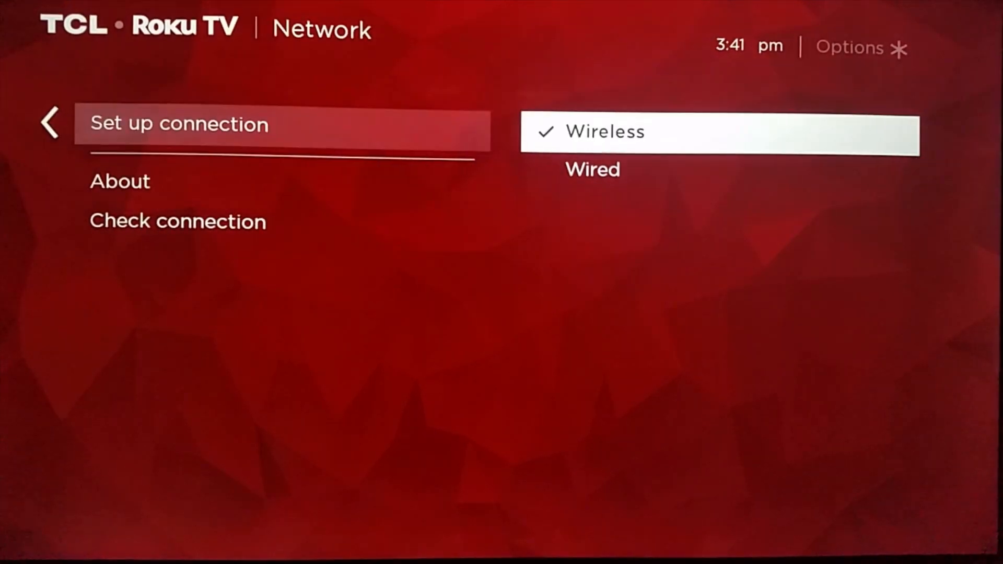
Step: Choose Wired as the connection type to begin checking the wired connection
left_click(592, 169)
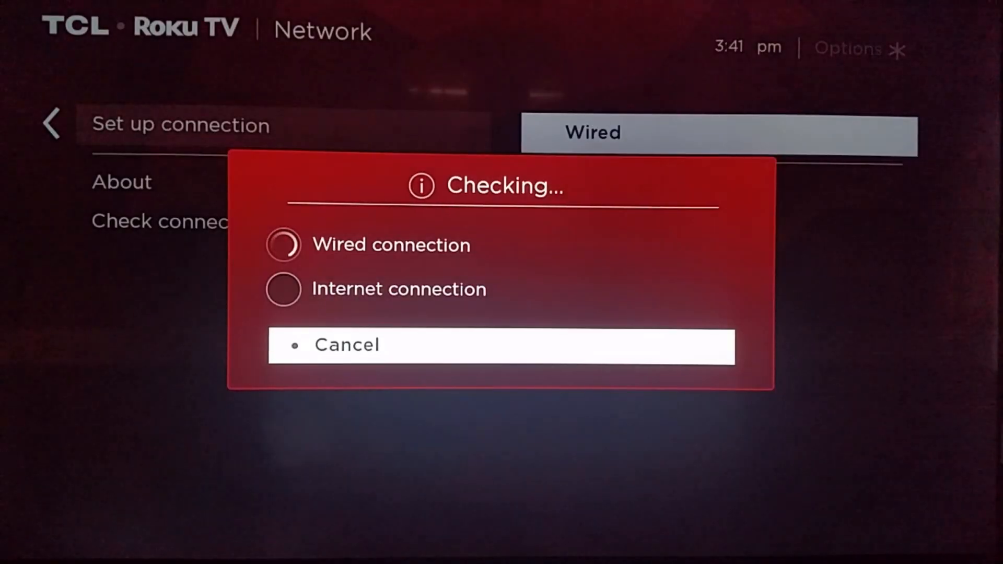